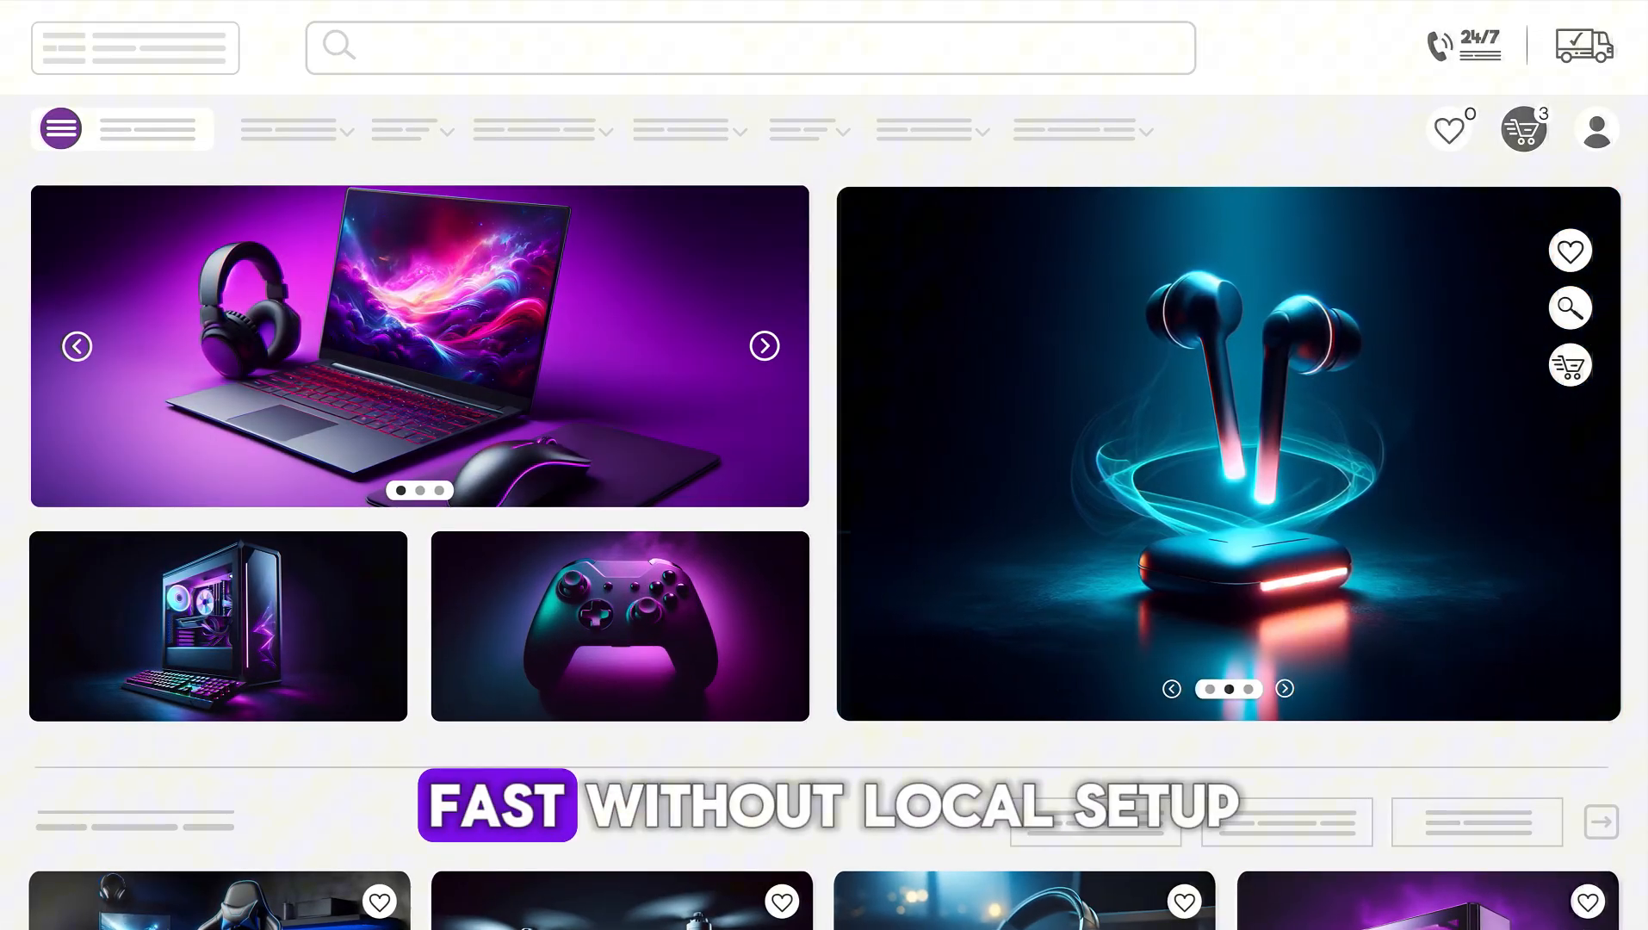
pyautogui.scroll(-3)
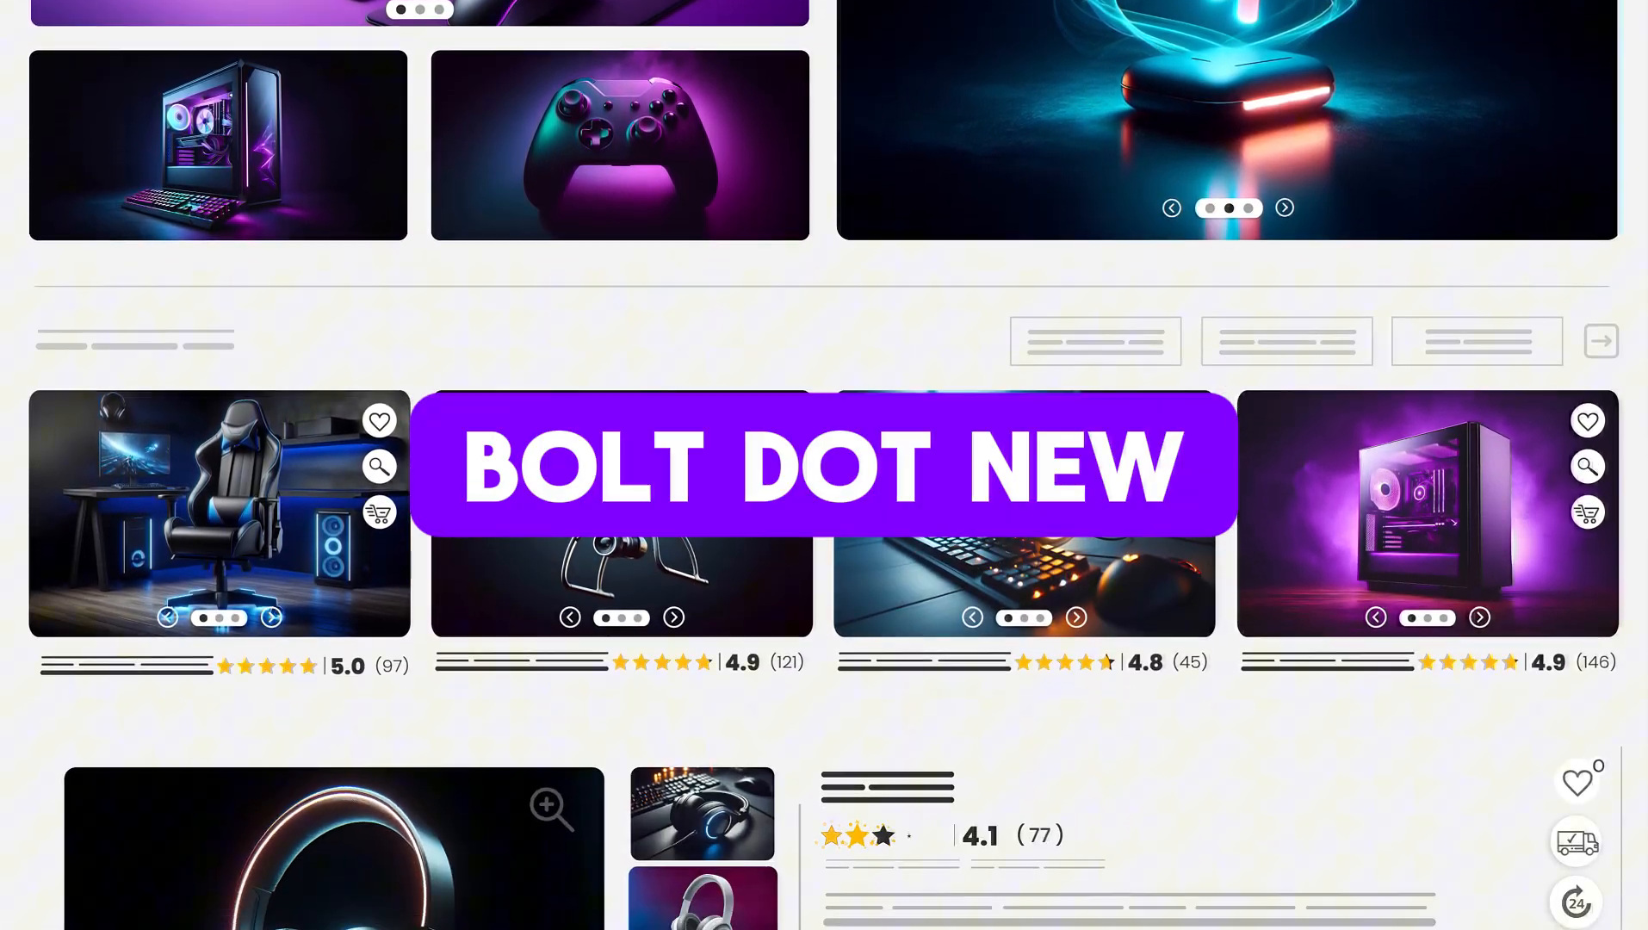